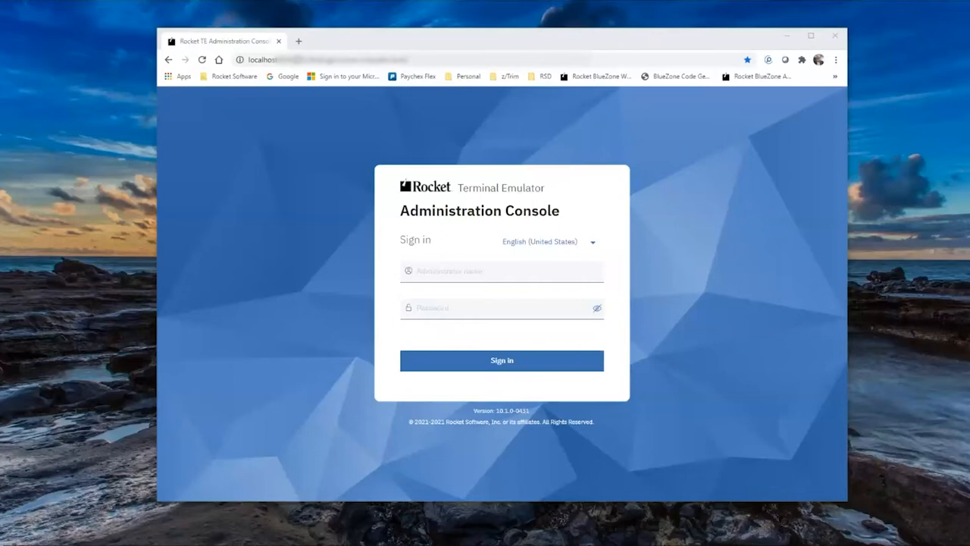
- Sign in and show the Session Definitions list of existing 3270 display and printer sessions
click(502, 360)
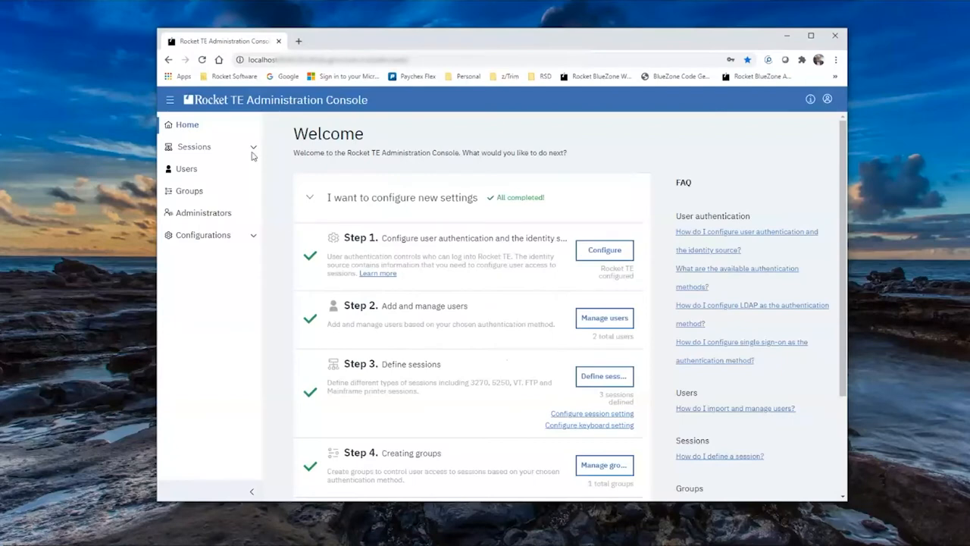
click(194, 146)
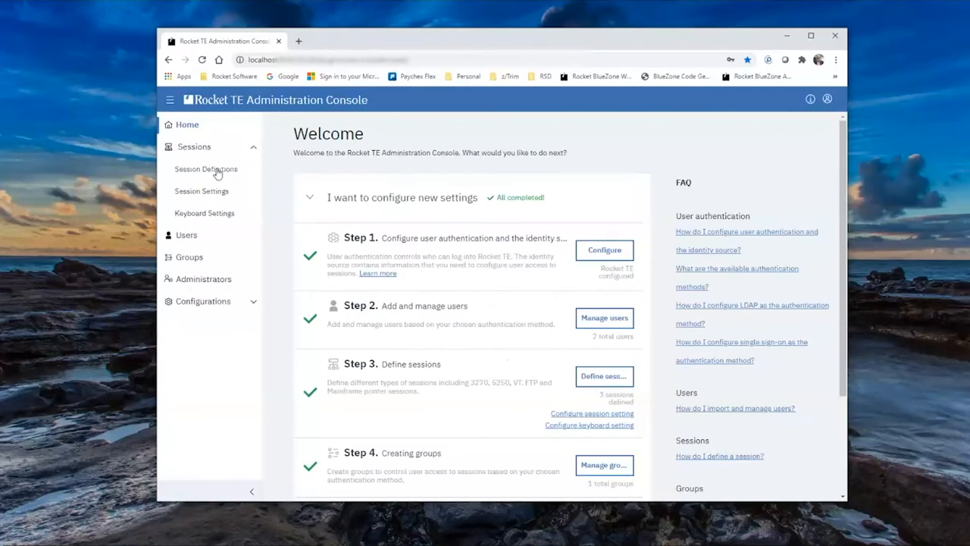
click(206, 169)
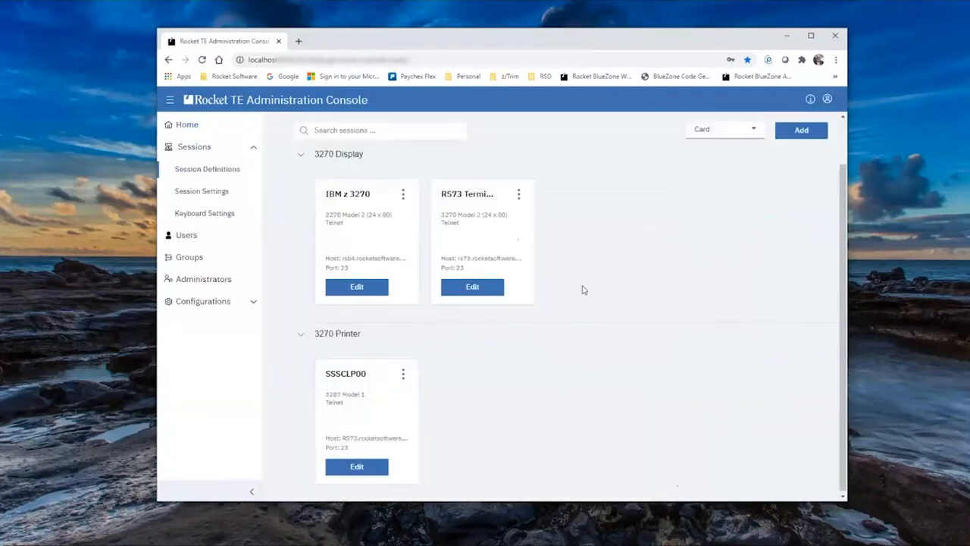
click(206, 168)
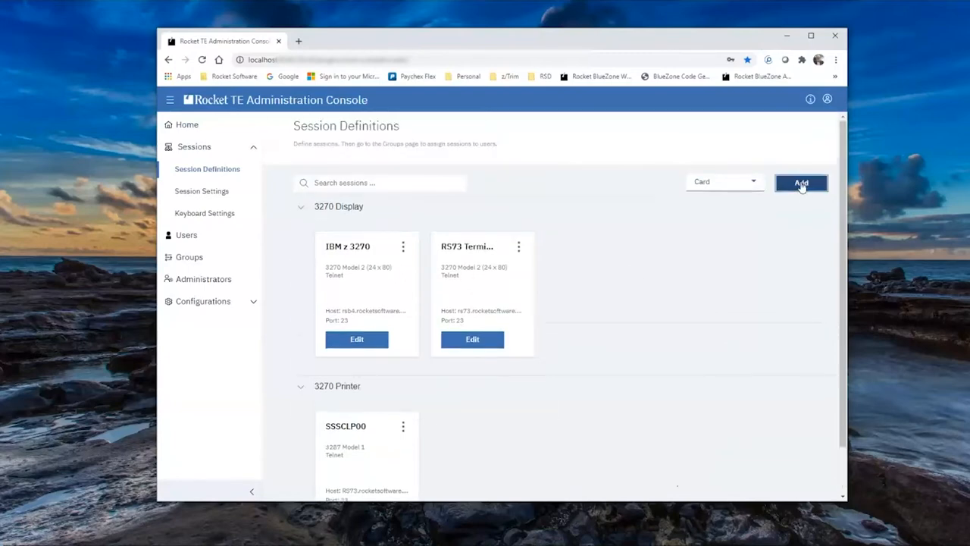
- Define a new session named 'RTE Printer' and choose session type 3287 Model 1
click(800, 182)
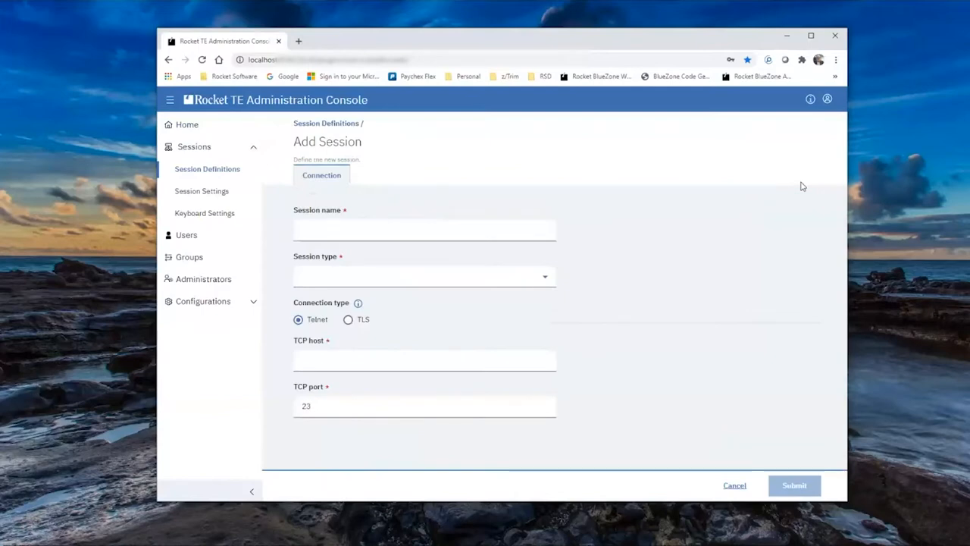
mouse_move(654, 234)
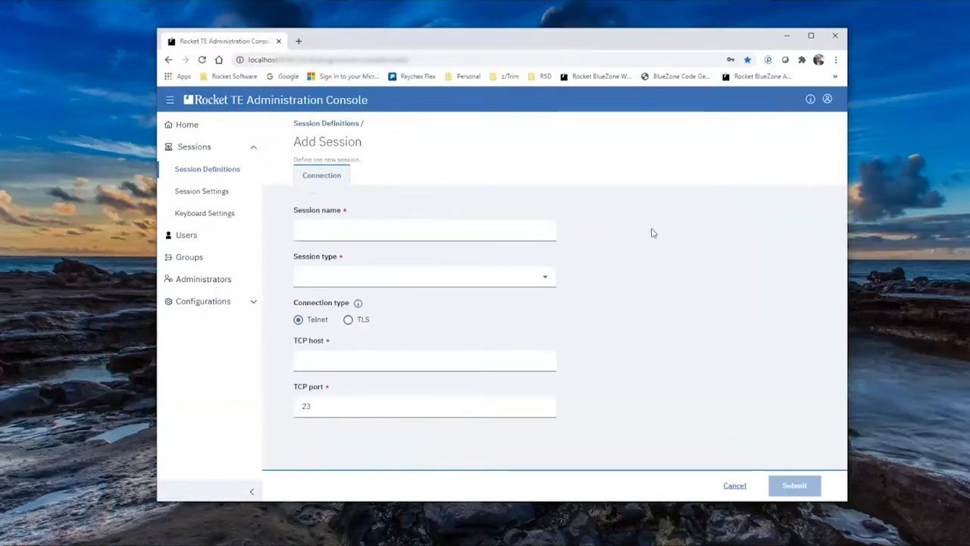
click(424, 231)
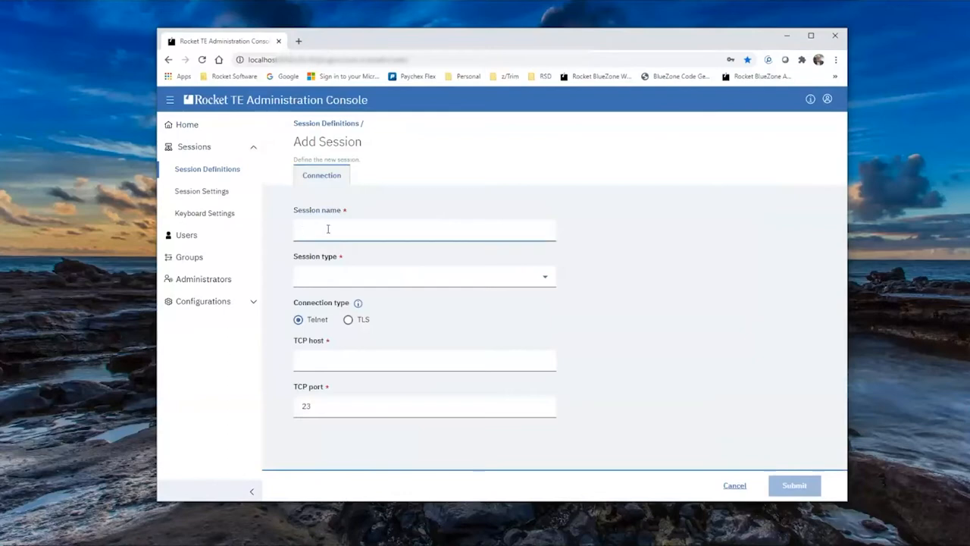
text(RTE)
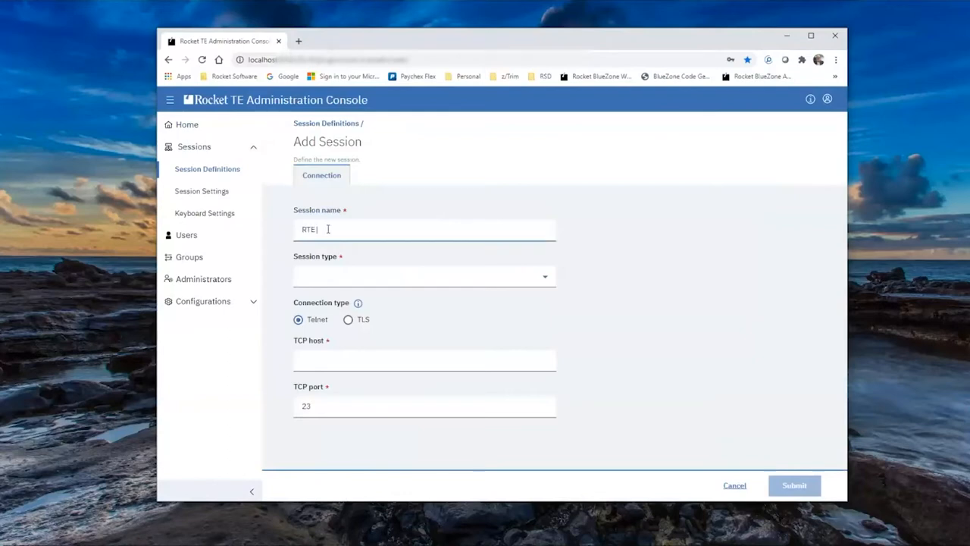
text(Printer)
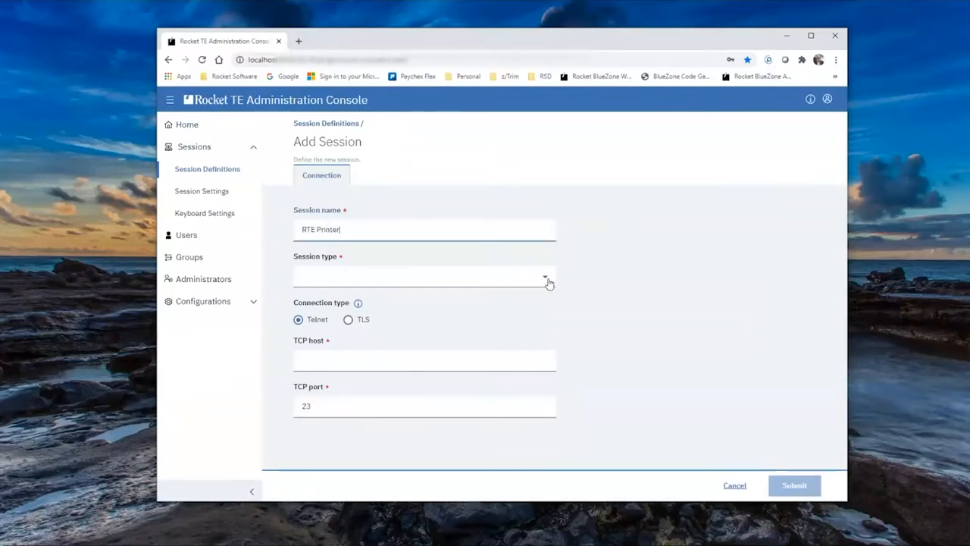
click(542, 276)
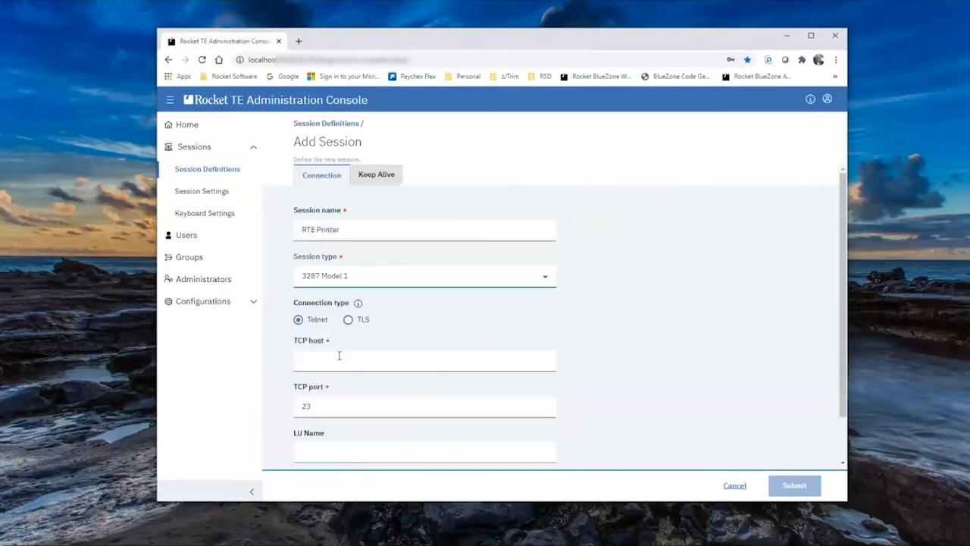
mouse_move(319, 304)
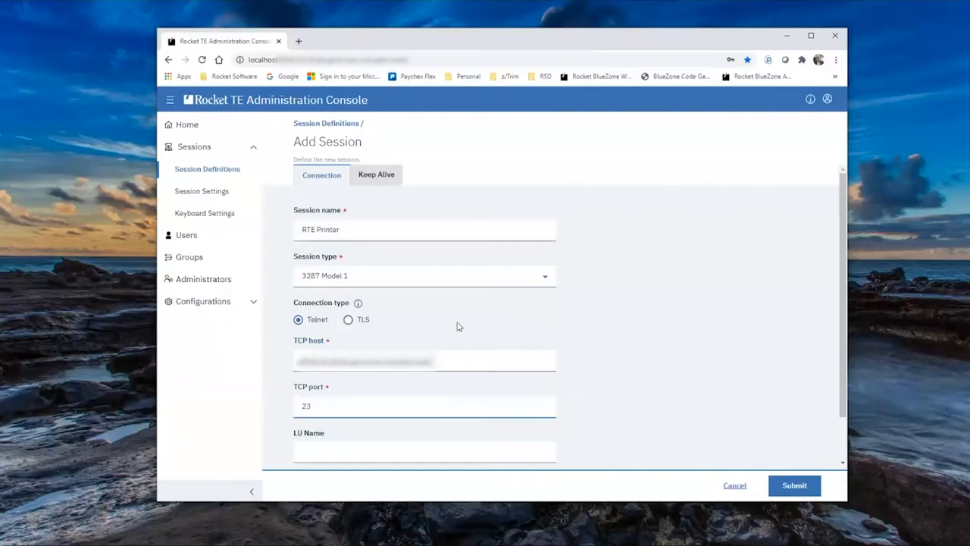
- Enter LU name SSSCLP00 and submit, saving RTE Printer under the 3270 Printer sessions
scroll(down, 3)
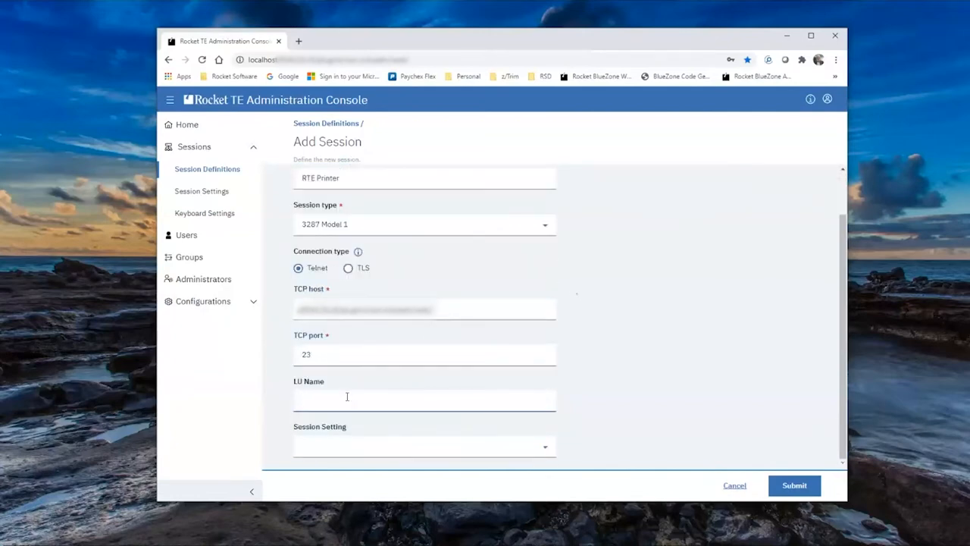
text(SSSCLP)
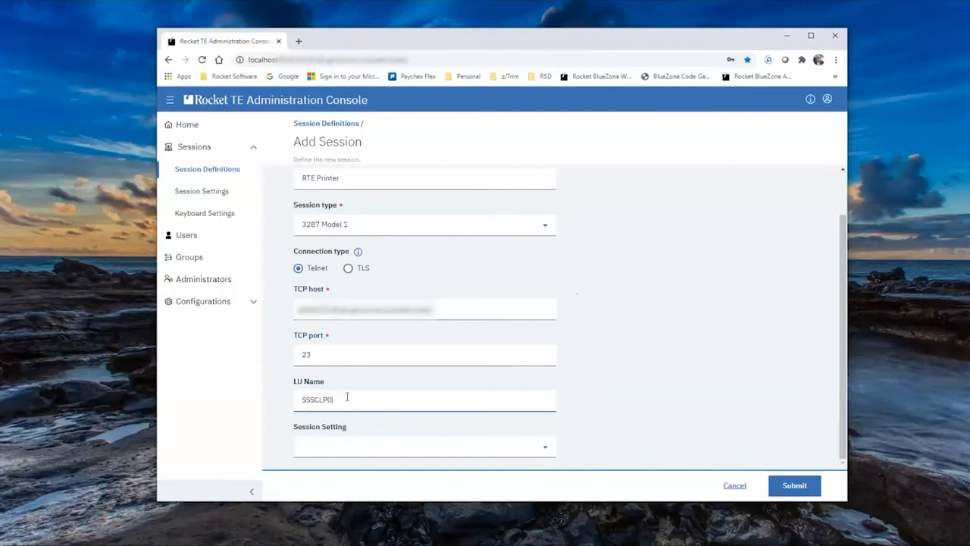
text(0)
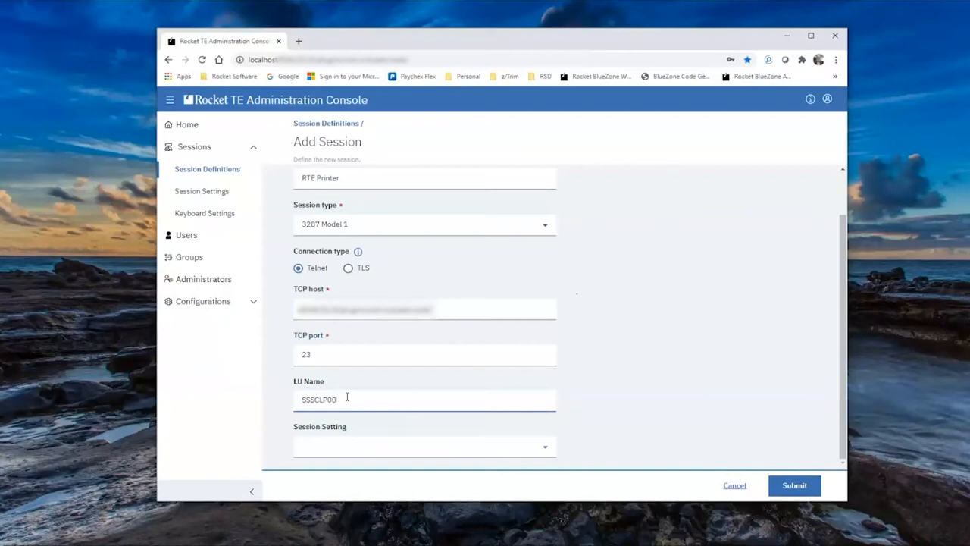
mouse_move(806, 303)
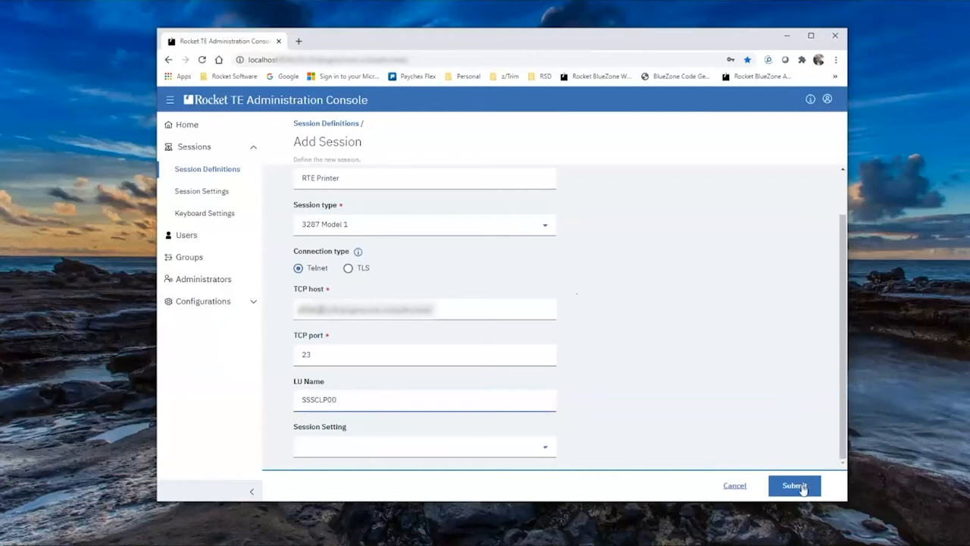
click(794, 485)
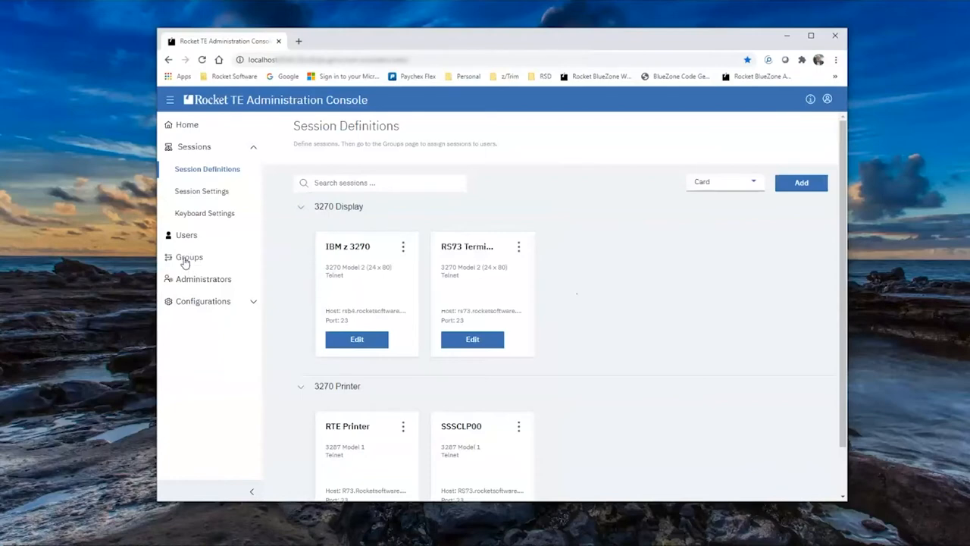
- Edit the Default Group from the Groups page and begin assigning its sessions
click(189, 258)
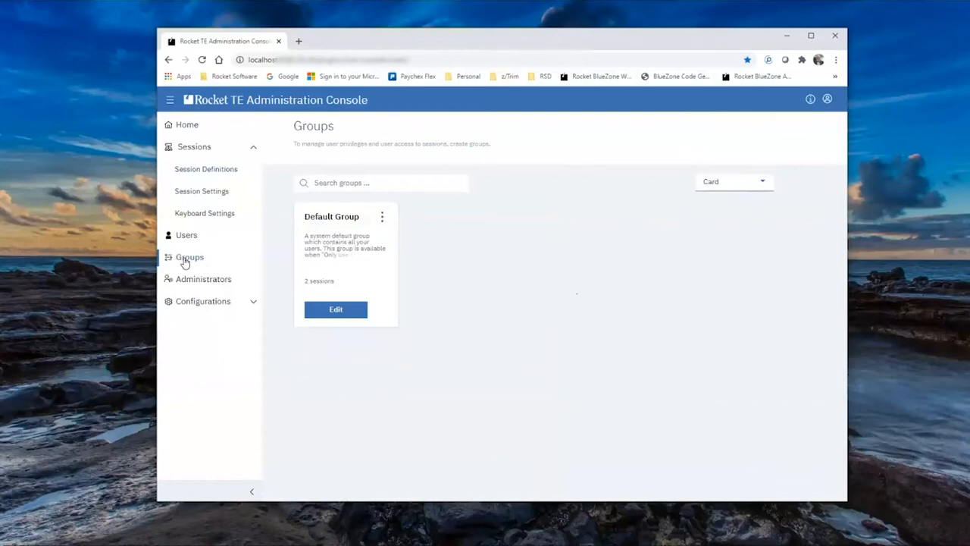
mouse_move(281, 250)
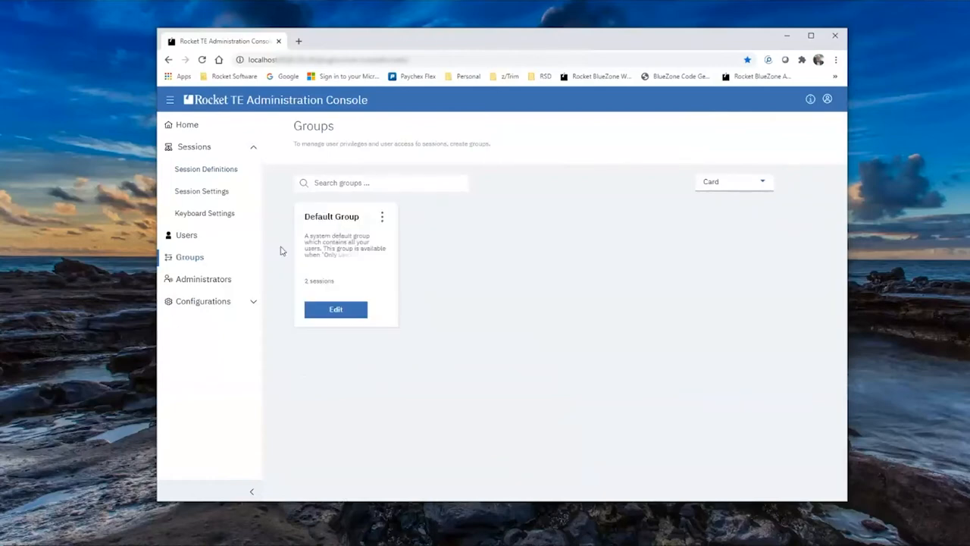
mouse_move(335, 313)
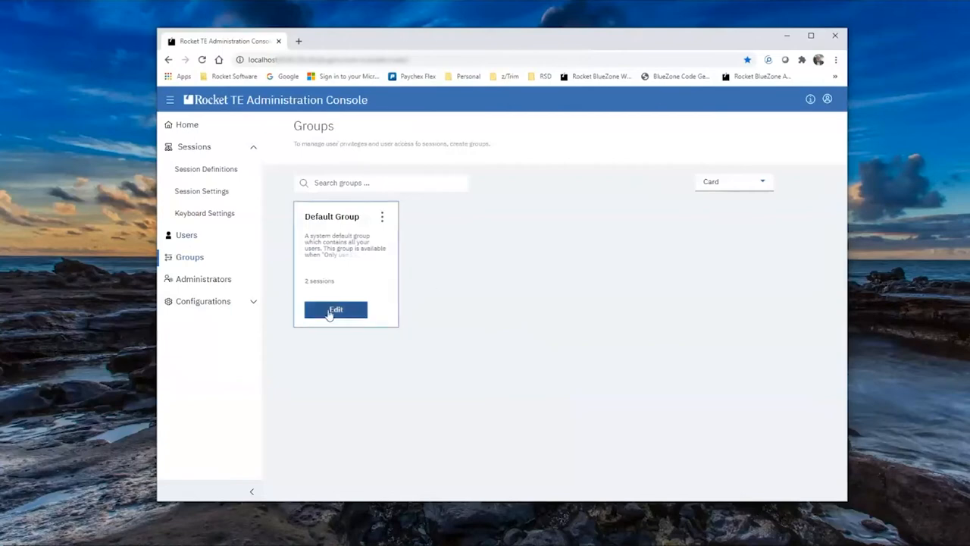
click(335, 309)
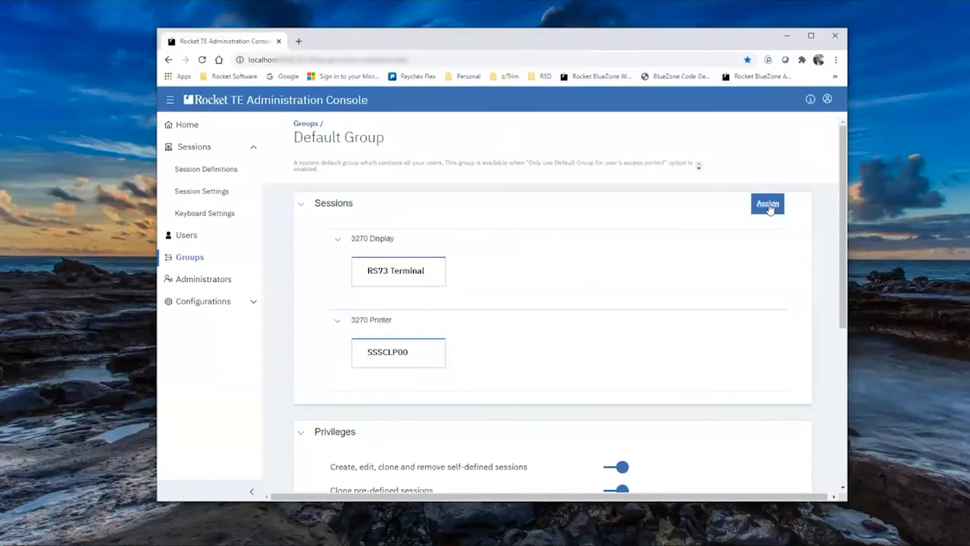
click(767, 203)
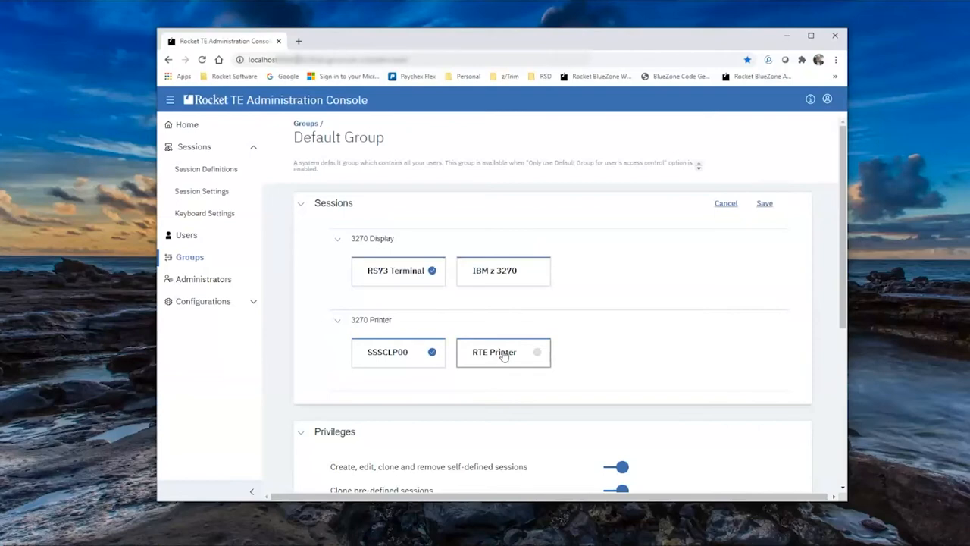
- Assign RTE Printer to Default Group and save the group's session assignments
click(536, 352)
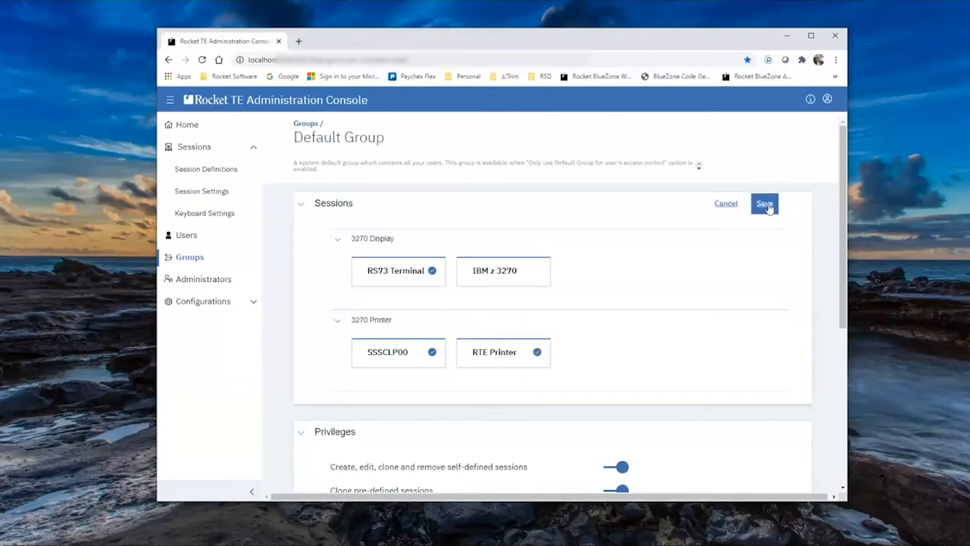
click(764, 203)
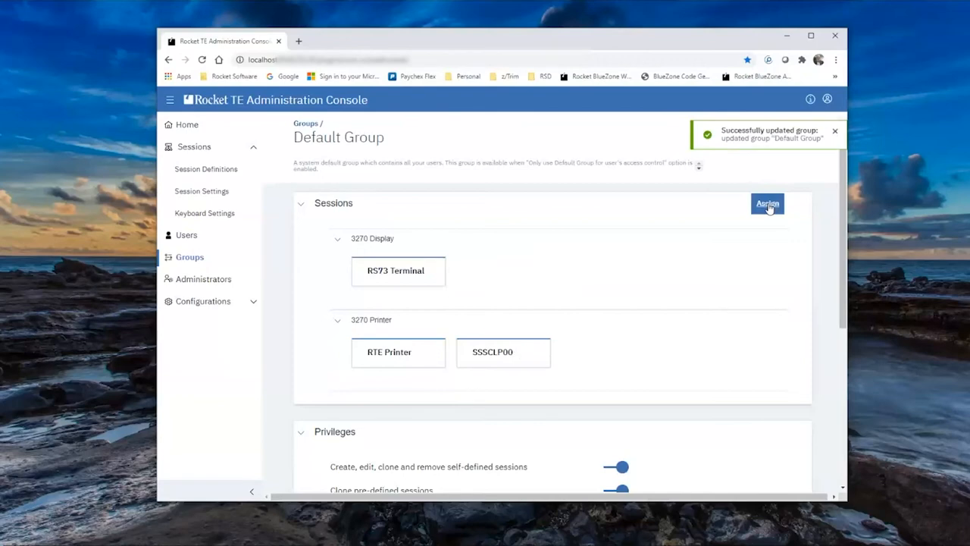
click(828, 98)
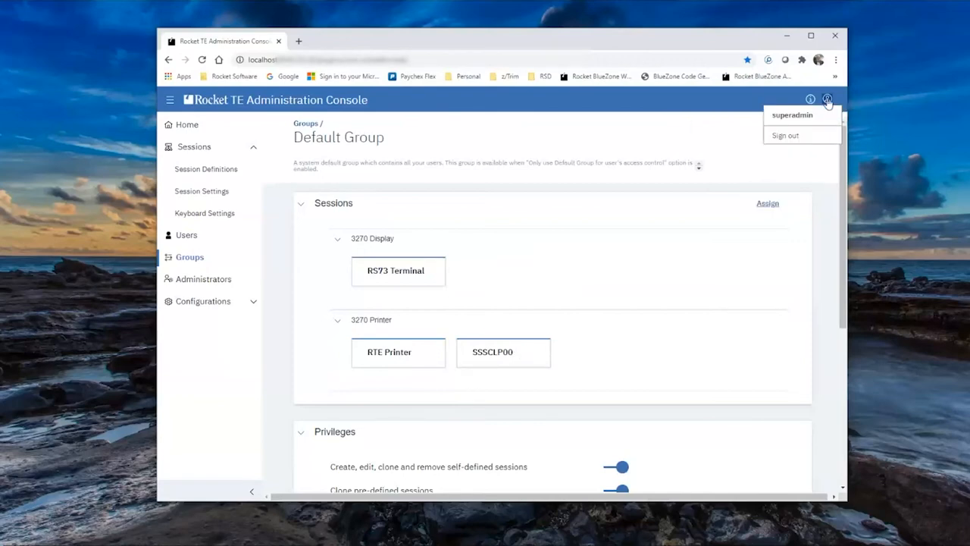
mouse_move(788, 142)
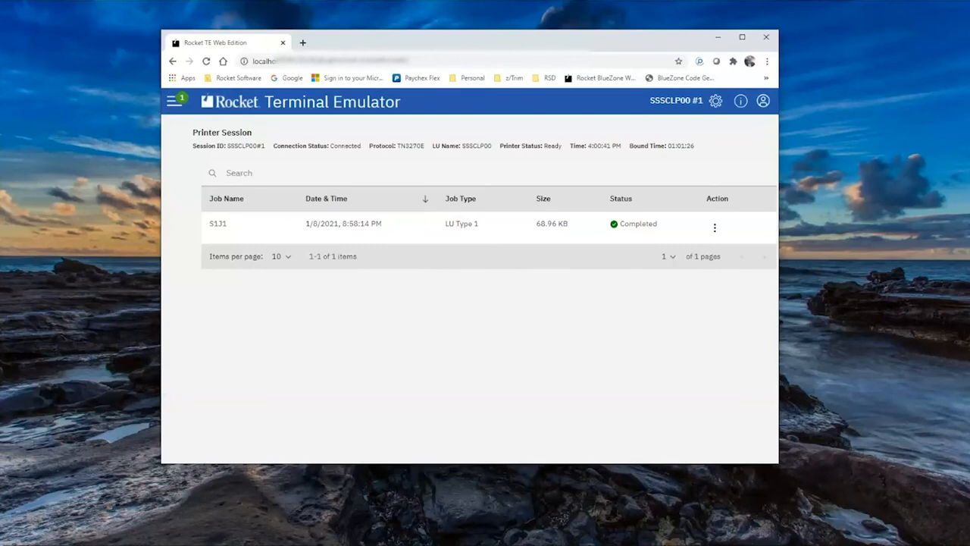
mouse_move(385, 37)
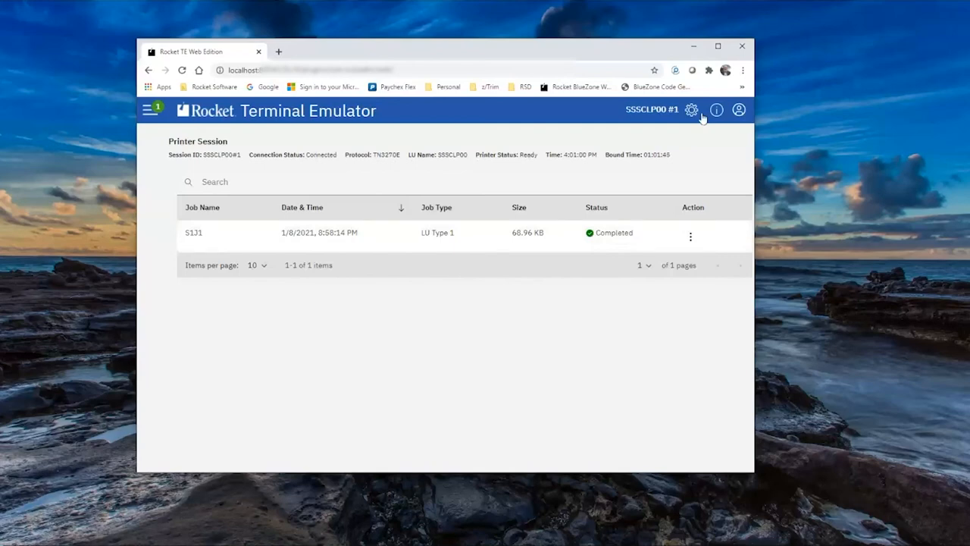
click(691, 110)
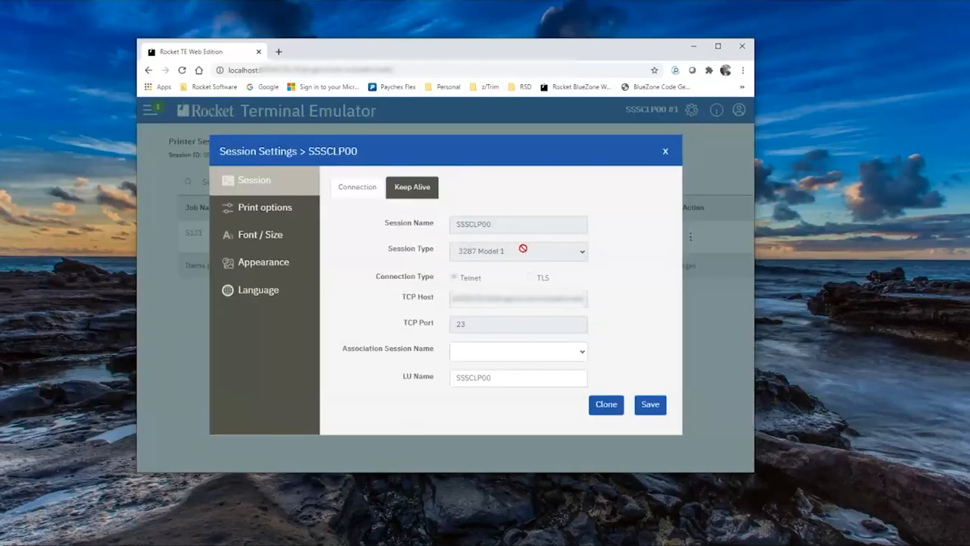
click(264, 206)
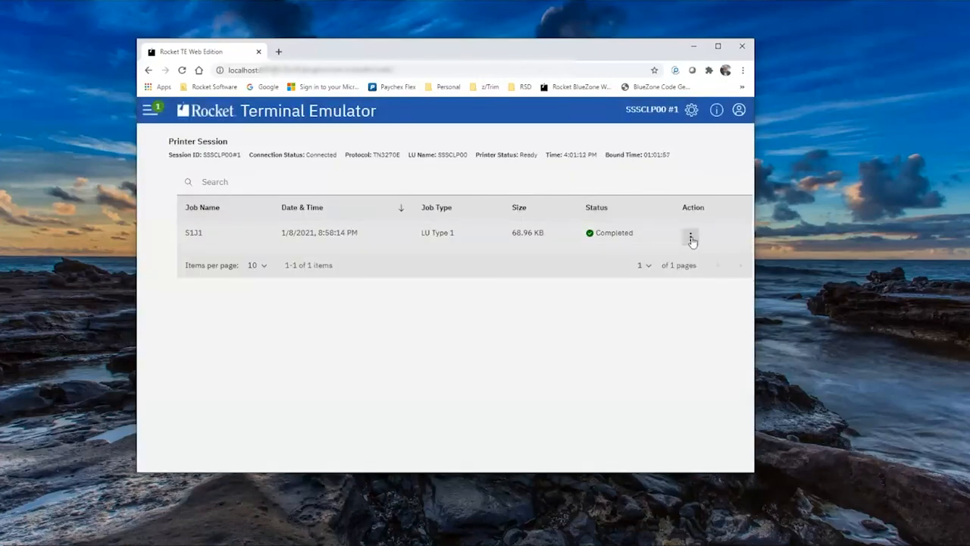
- Print the completed job to PDF from its action menu so its status becomes Printing
click(692, 234)
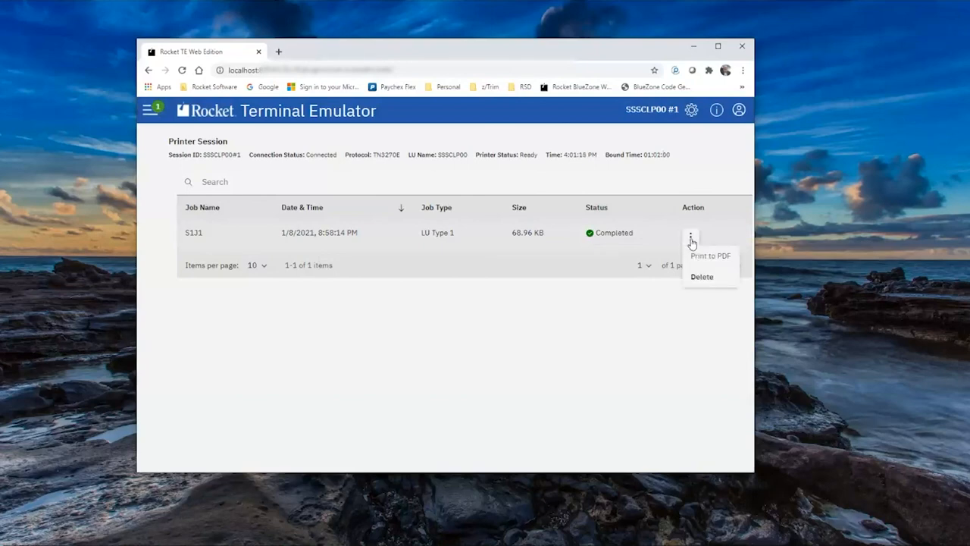
mouse_move(703, 256)
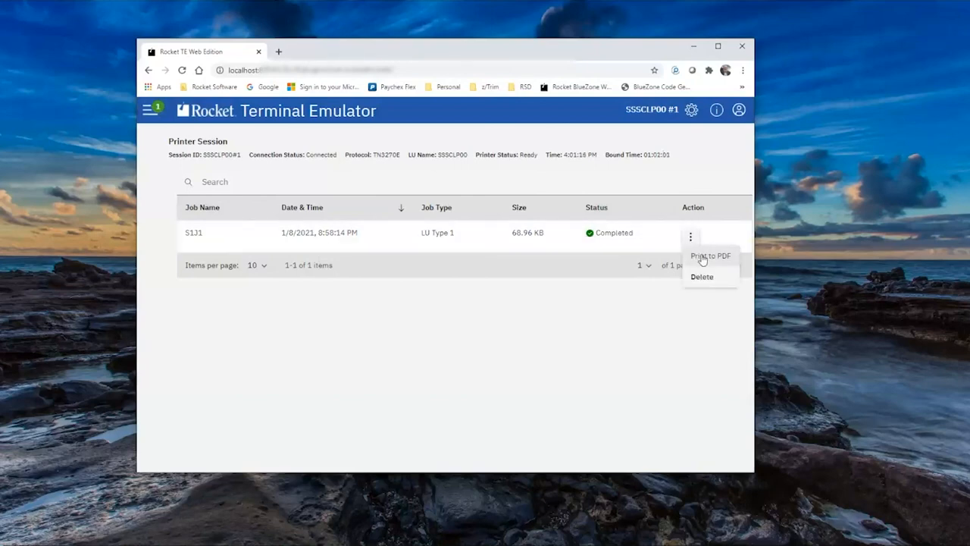
click(710, 255)
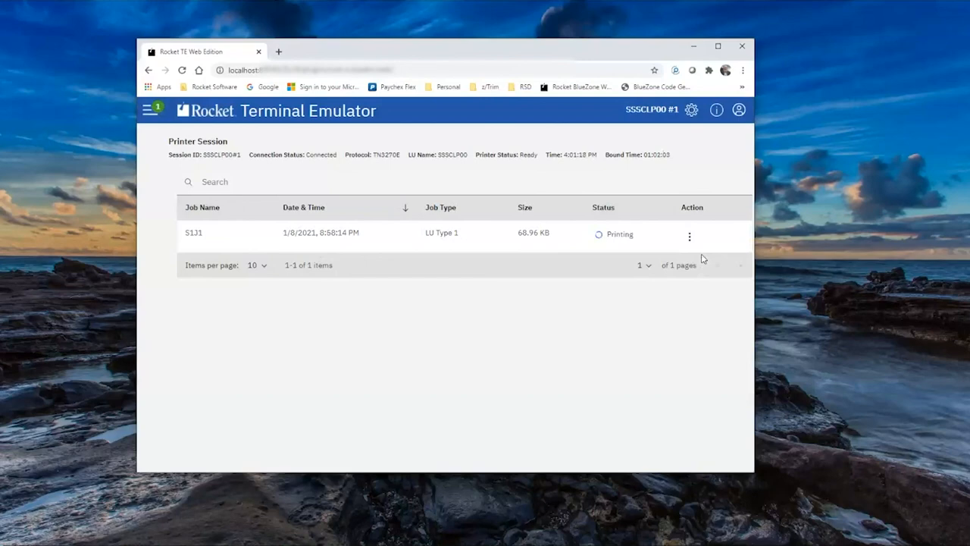